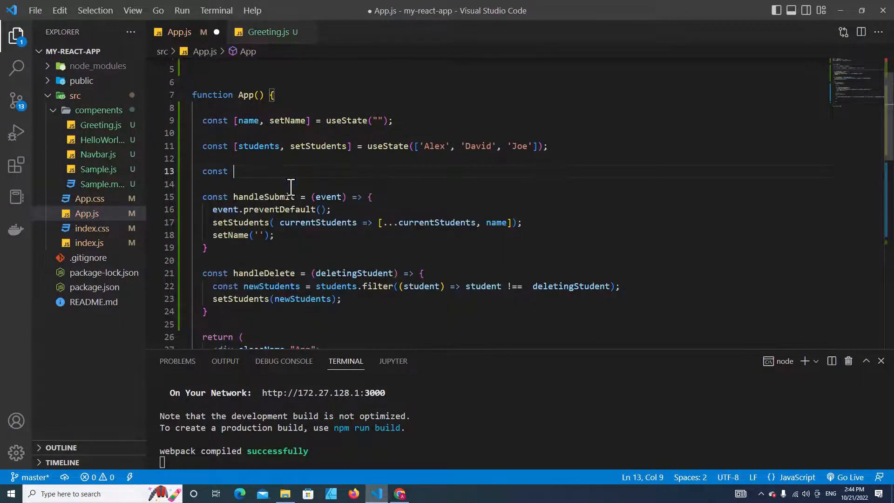
Declare a showNofication constant on line 13 of App.js, below the students state
{"action": "type", "text": "showNo"}
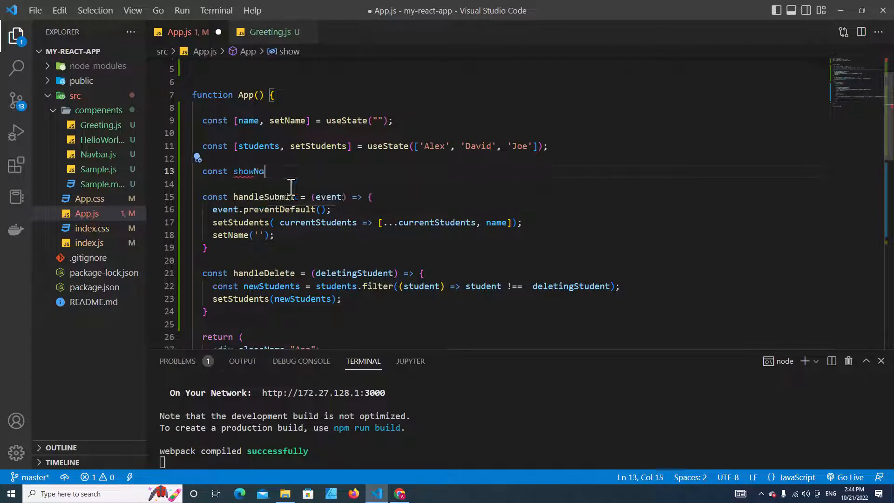
{"action": "type", "text": "fication"}
{"action": "type", "text": "{ "}
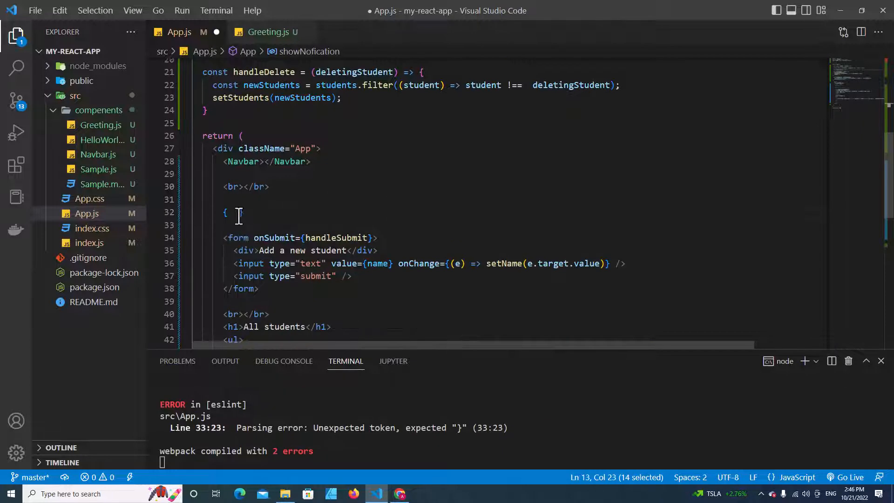
Start a showNofication ternary in App's JSX that renders an auto-closed div
{"action": "type", "text": "showNofication ?"}
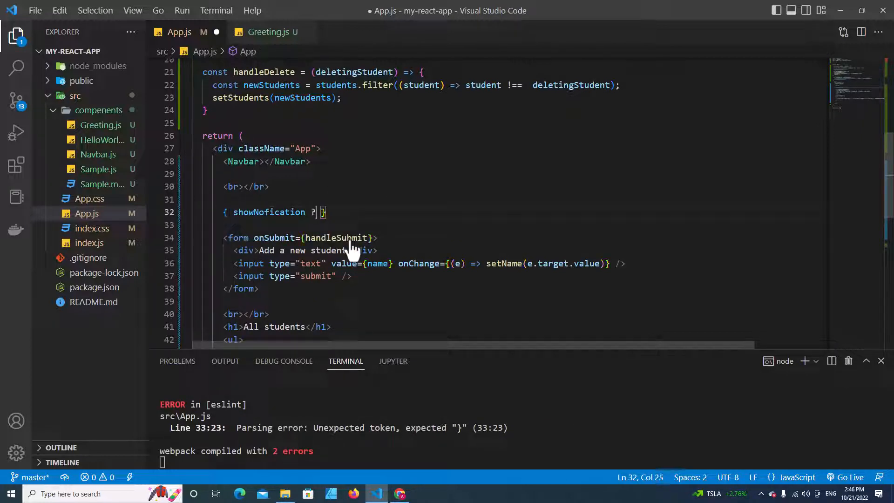
{"action": "double_click", "coordinate": [269, 213]}
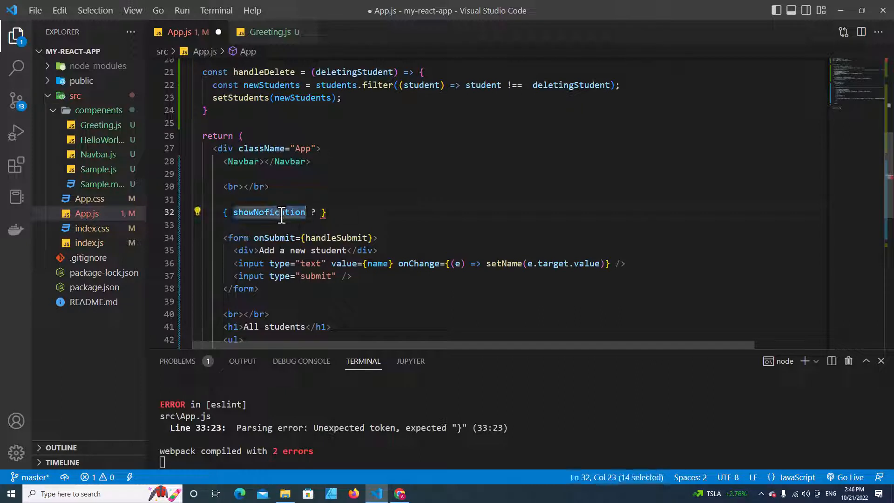
{"action": "type", "text": "<div></"}
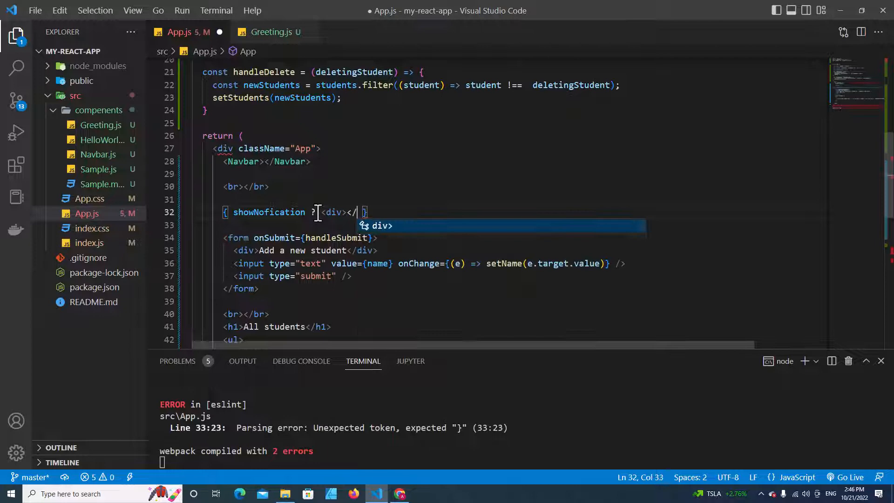
{"action": "key", "text": "Tab"}
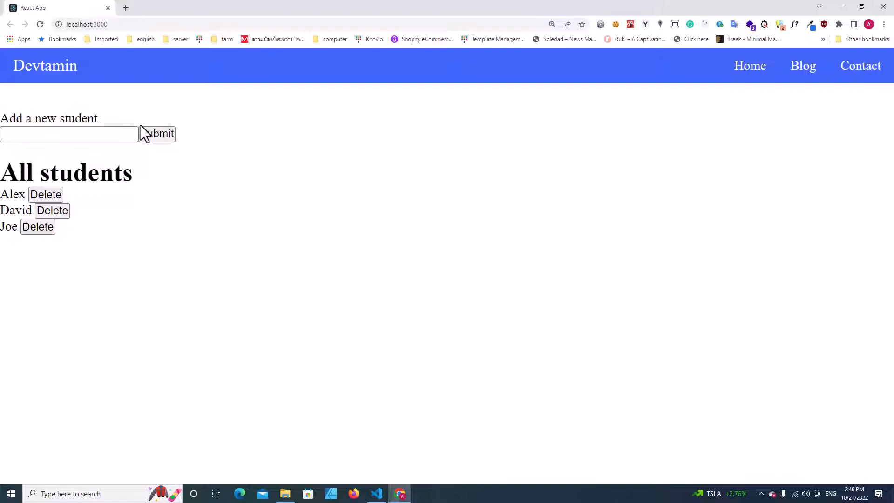
Set showNofication to true so the page shows 'This is nofication'
{"action": "left_click", "coordinate": [376, 494]}
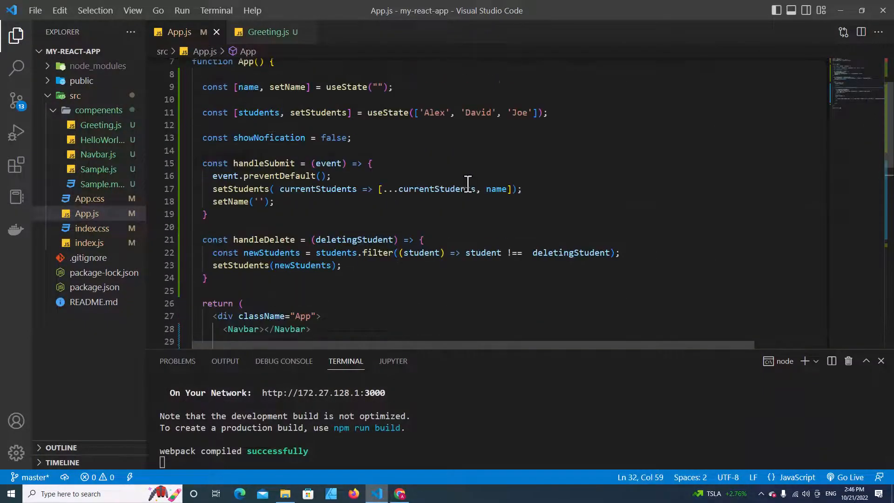
{"action": "type", "text": "t"}
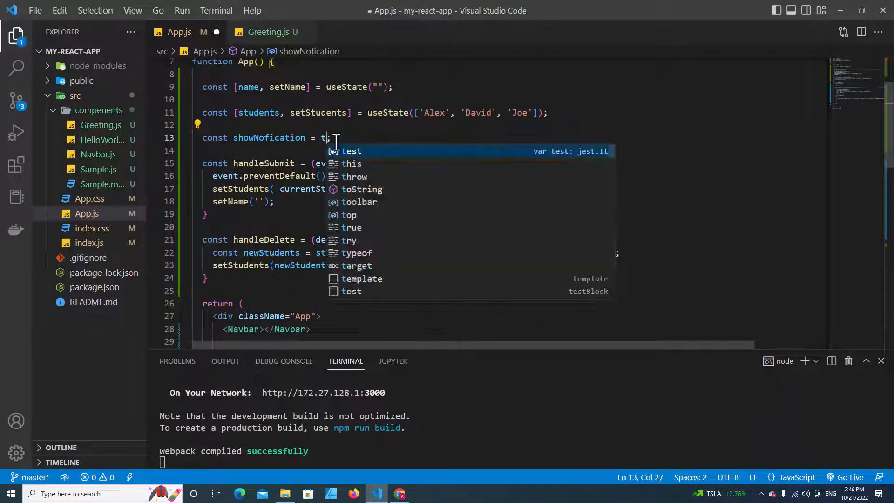
{"action": "type", "text": "rue"}
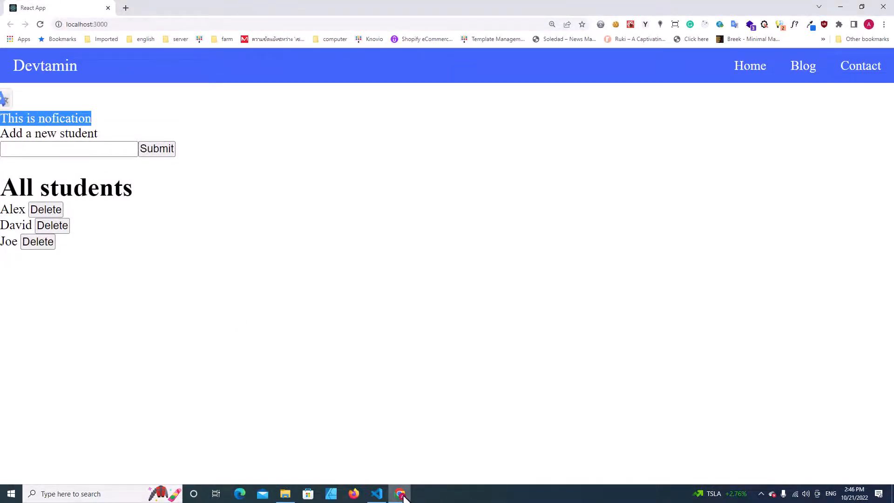
{"action": "left_click", "coordinate": [376, 493]}
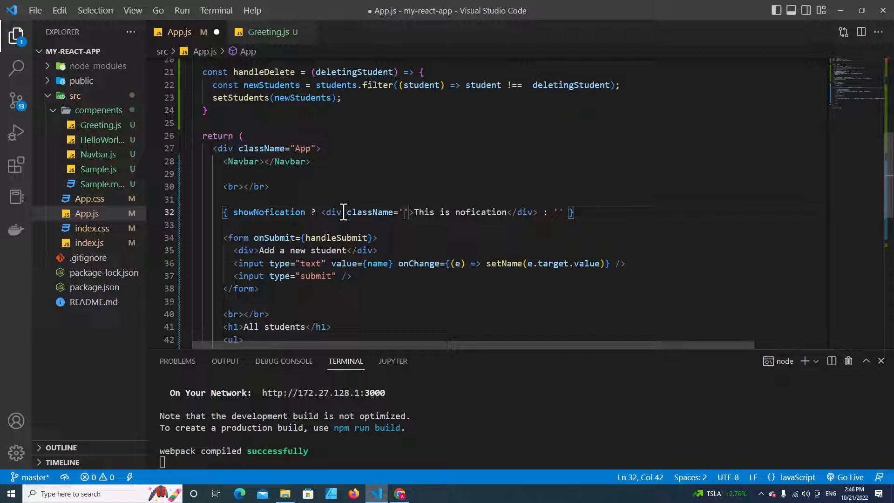
Give the notification div className 'notification' and bring up App.css
{"action": "type", "text": "notification"}
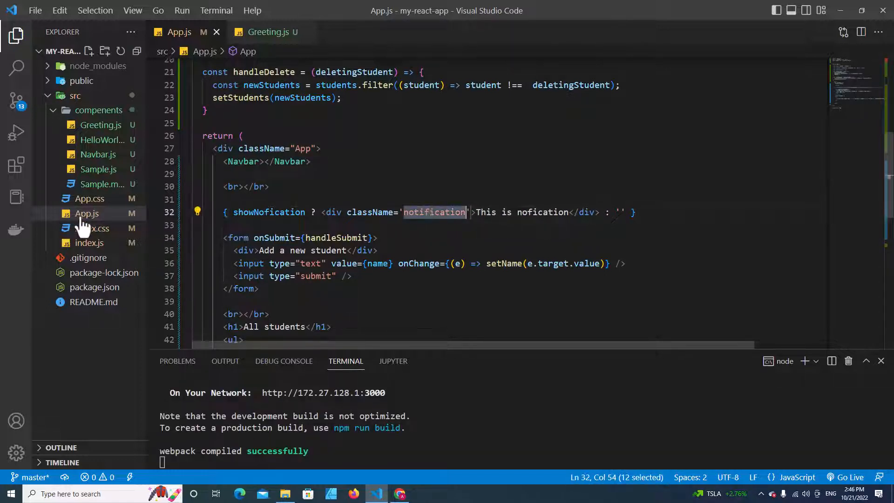
{"action": "left_click", "coordinate": [90, 198]}
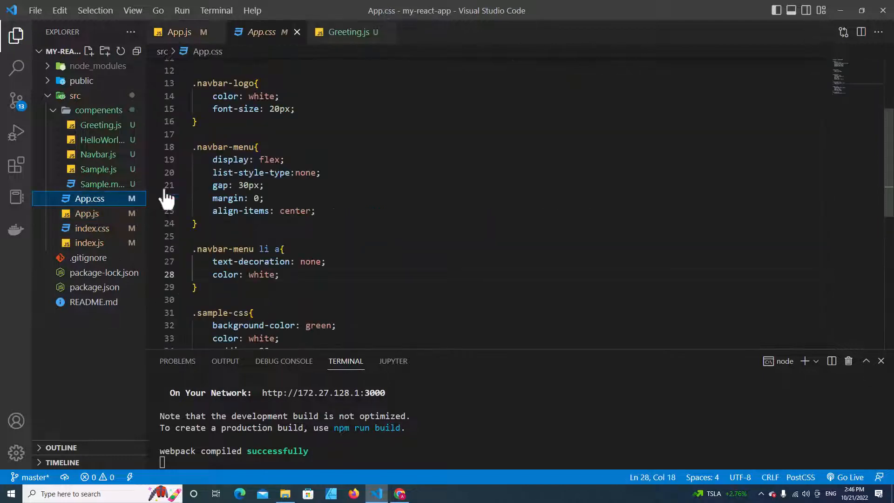
Append a .notification rule to App.css with green background-color and 20px padding
{"action": "scroll", "scroll_direction": "down", "scroll_amount": 3}
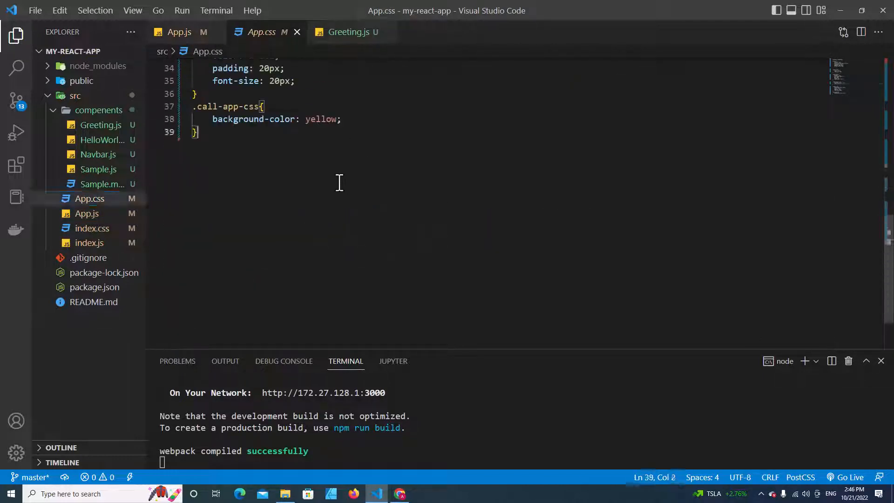
{"action": "type", "text": ".notification{}"}
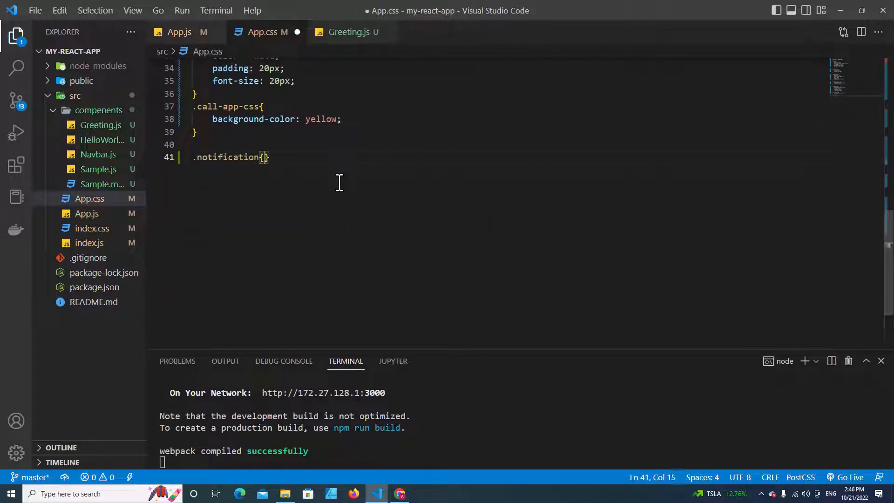
{"action": "type", "text": "background"}
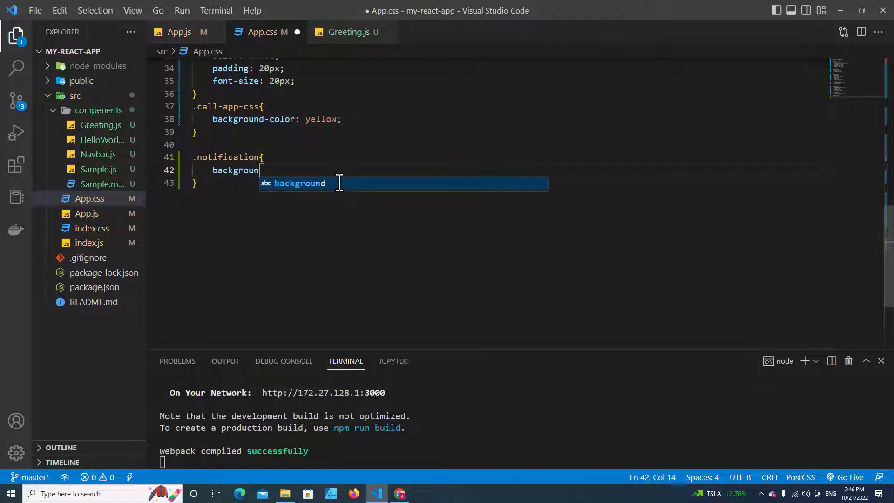
{"action": "type", "text": "-color: #green;"}
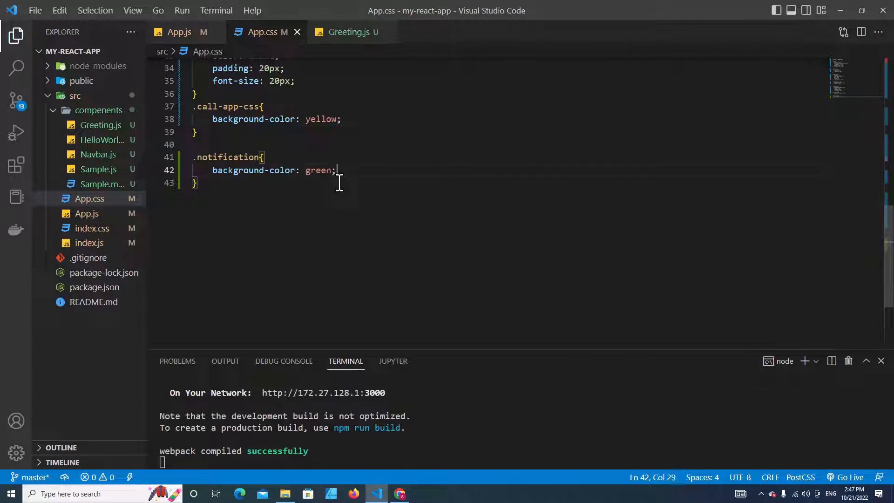
{"action": "type", "text": "padd"}
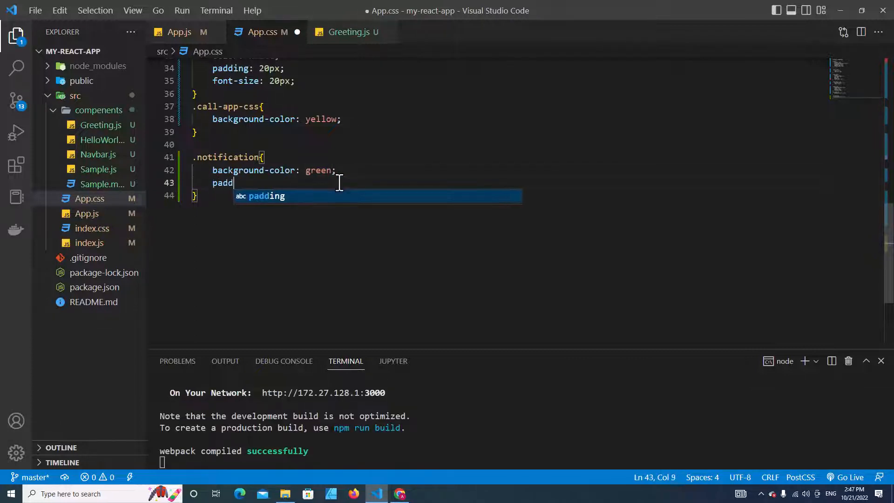
{"action": "type", "text": "ing: 20px;"}
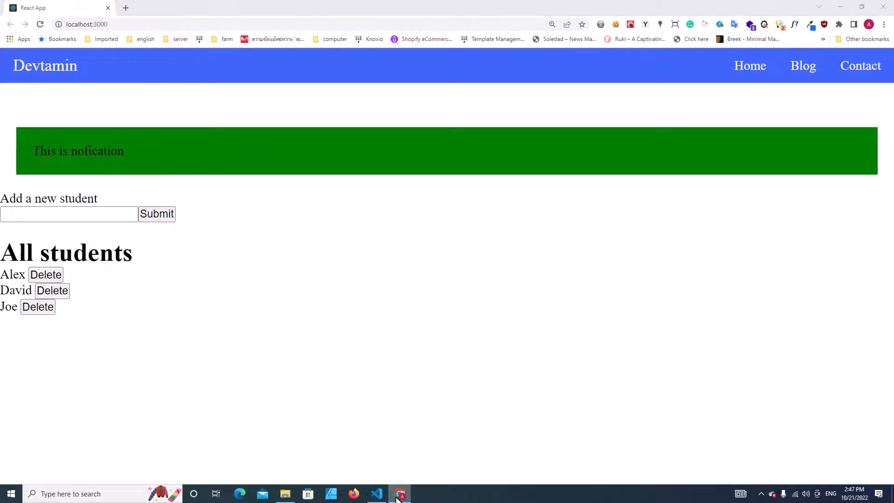
Set showNofication back to false and confirm in Chrome the green banner is gone
{"action": "left_click", "coordinate": [376, 493]}
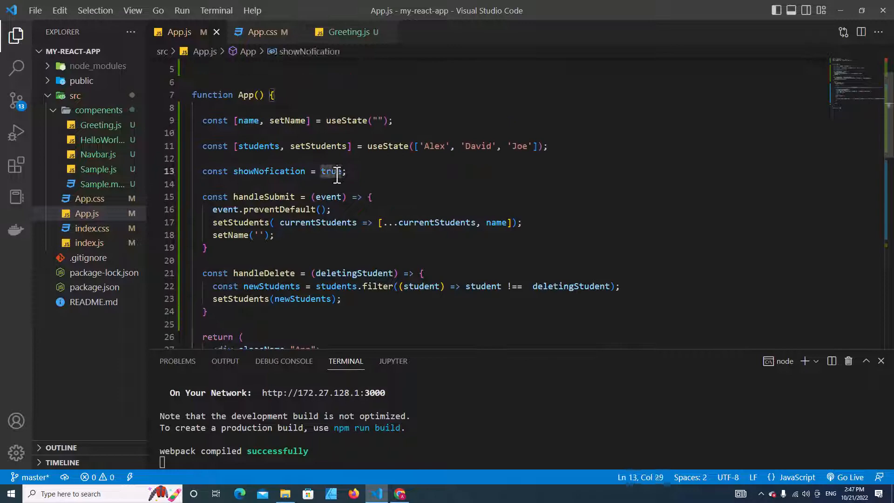
{"action": "type", "text": "fal"}
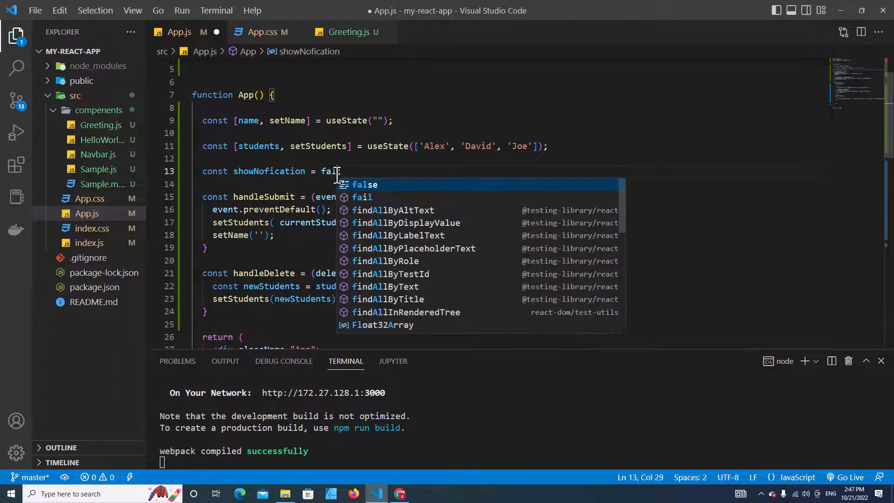
{"action": "left_click", "coordinate": [399, 493]}
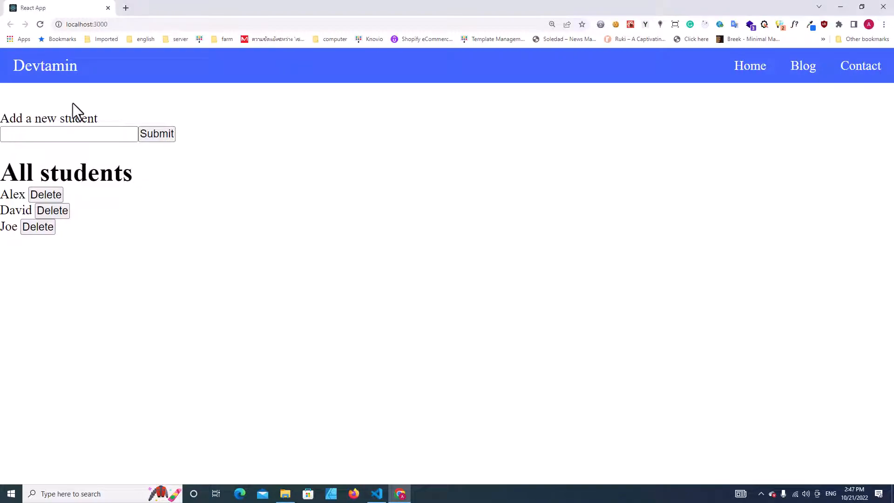
{"action": "left_click", "coordinate": [375, 494]}
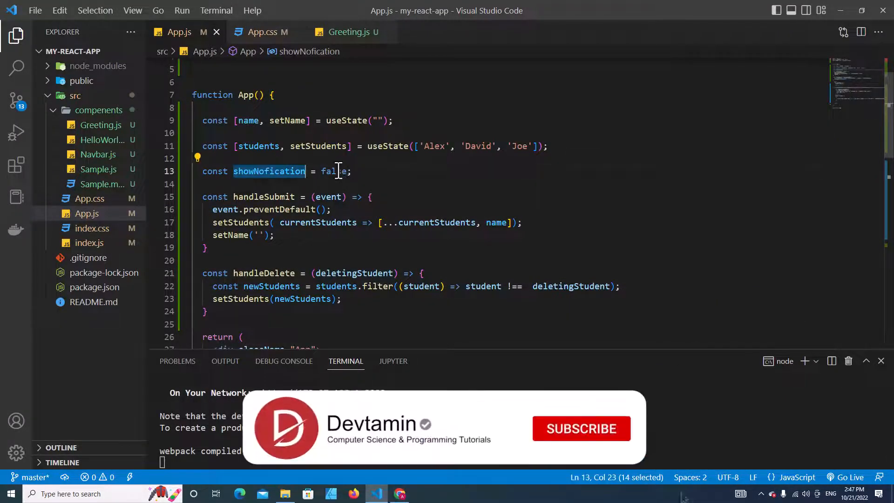
{"action": "scroll", "scroll_direction": "down", "scroll_amount": 3}
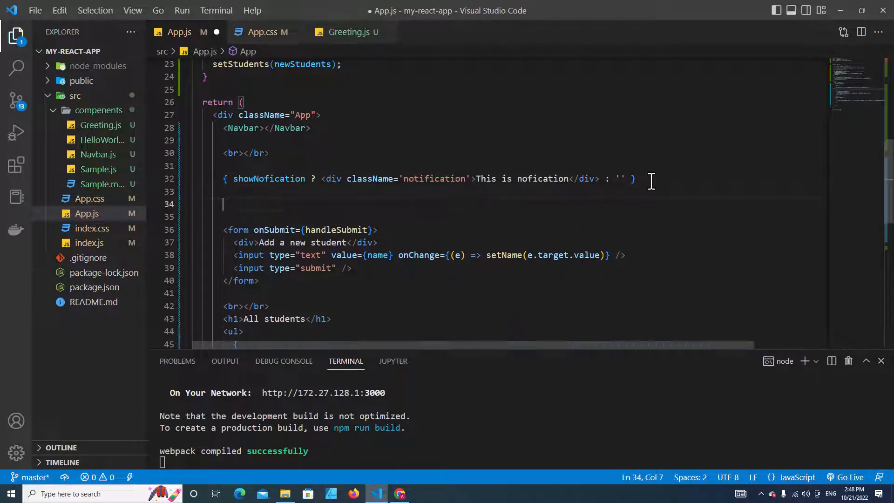
Add a 'Toggle Notification' button whose onClick is an empty arrow function
{"action": "type", "text": "<bu"}
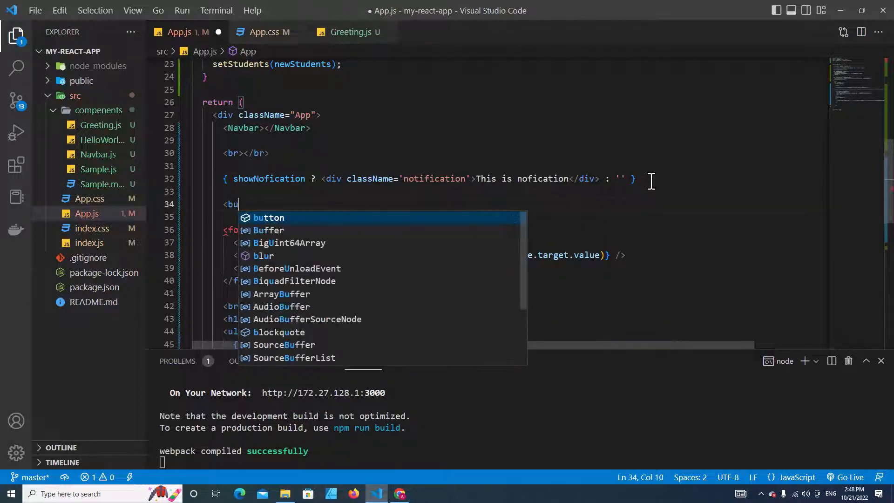
{"action": "key", "text": "Tab"}
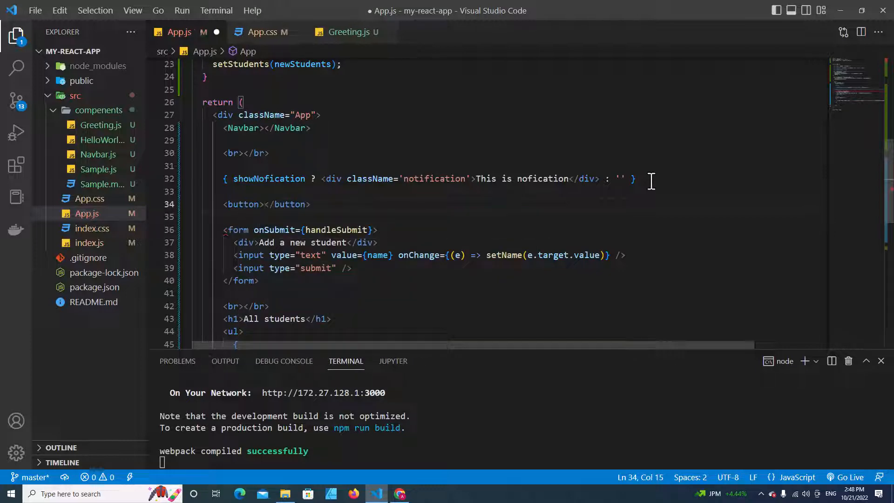
{"action": "type", "text": "Toggle Noti"}
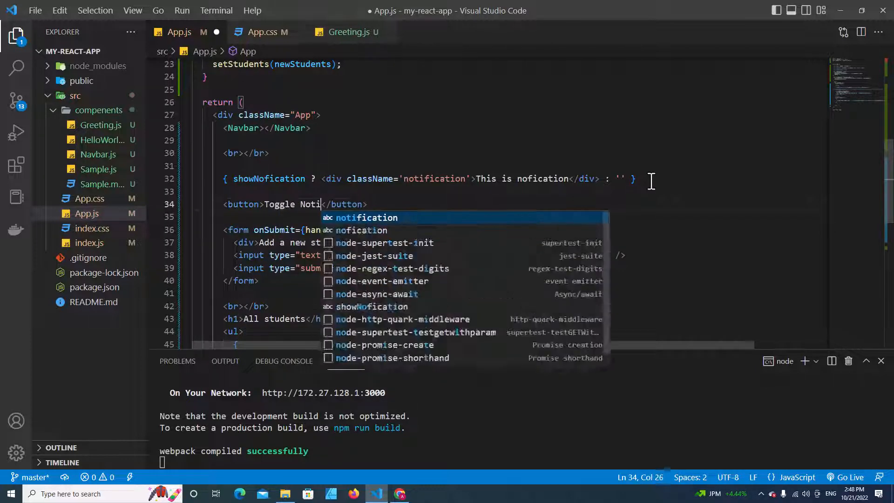
{"action": "type", "text": "fication"}
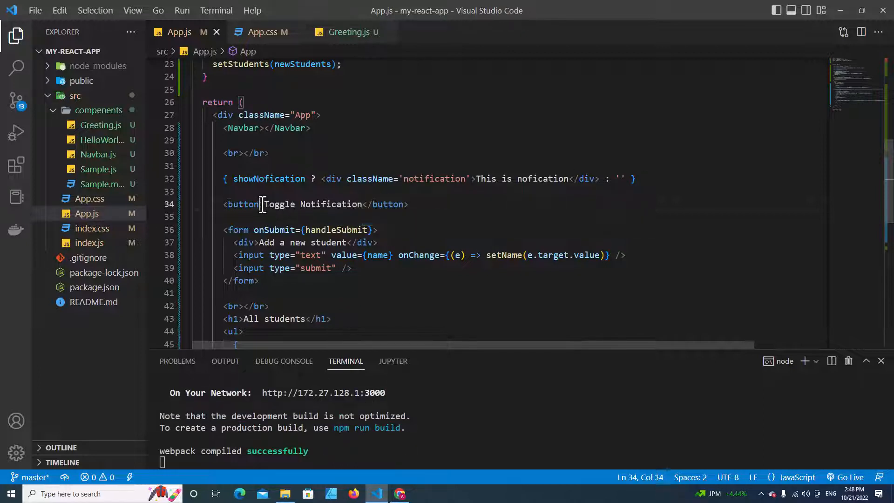
{"action": "type", "text": "onClick={"}
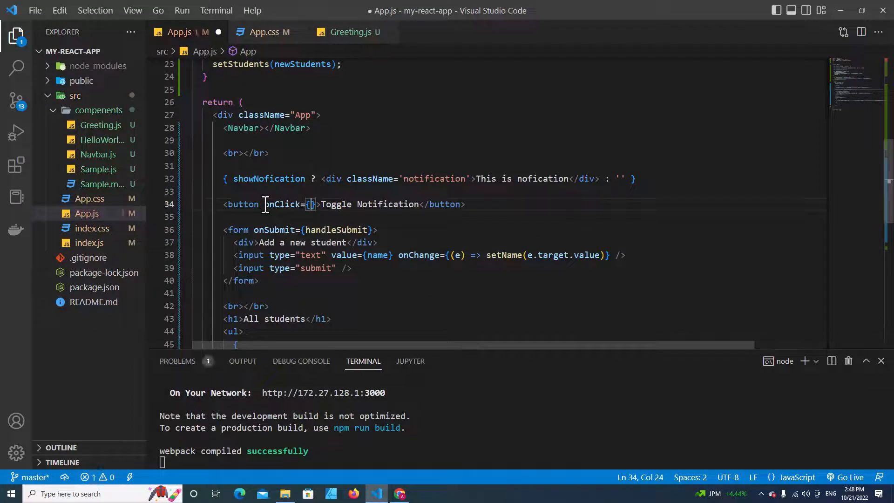
{"action": "type", "text": "()"}
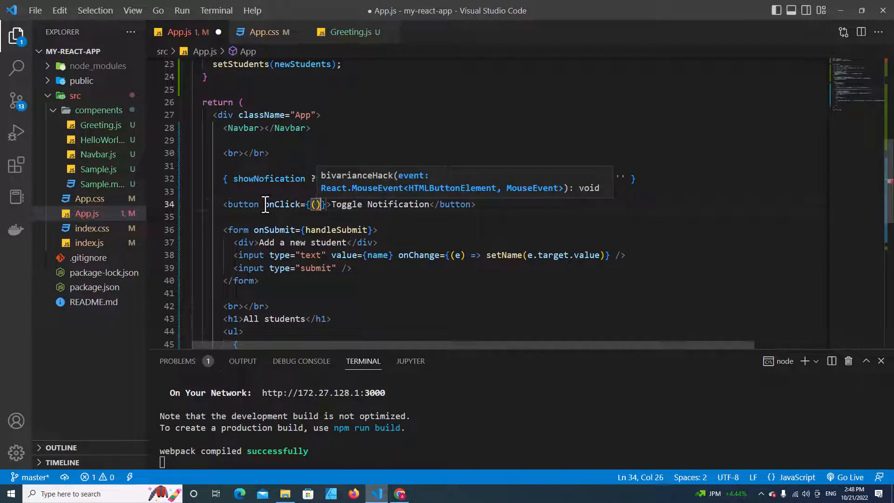
{"action": "type", "text": "=>"}
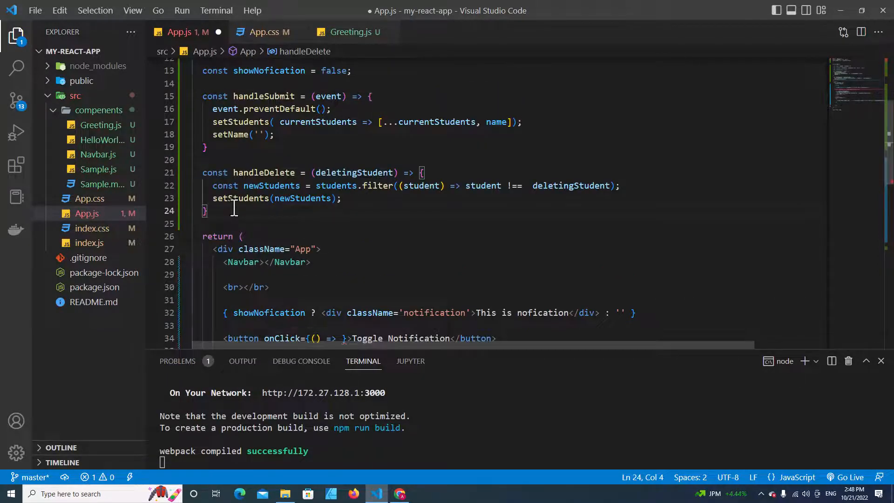
Define an empty toggleNotification arrow function after handleDelete
{"action": "type", "text": "const to"}
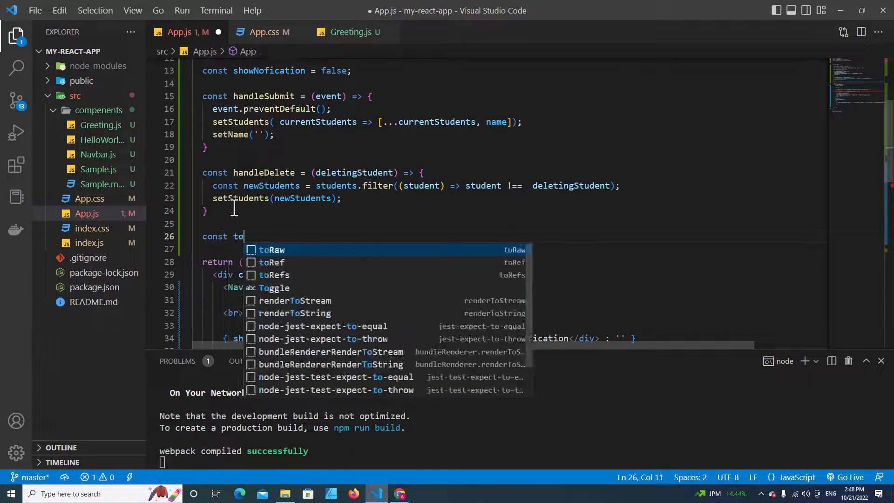
{"action": "type", "text": "ggleNof"}
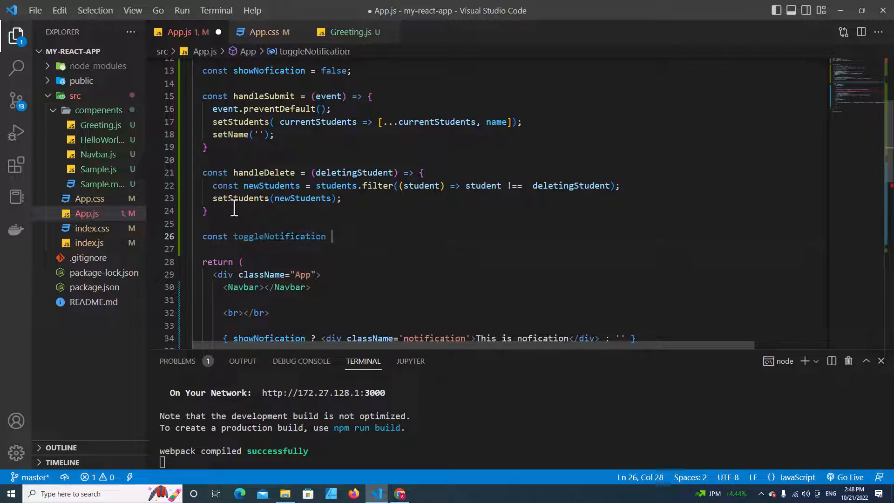
{"action": "type", "text": "= () ="}
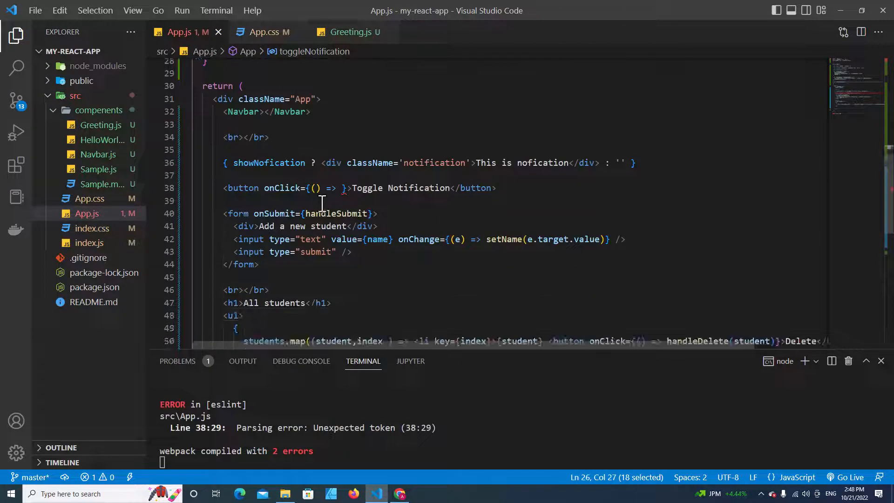
Call toggleNotification() from the button's onClick arrow function
{"action": "type", "text": "toggleNotification("}
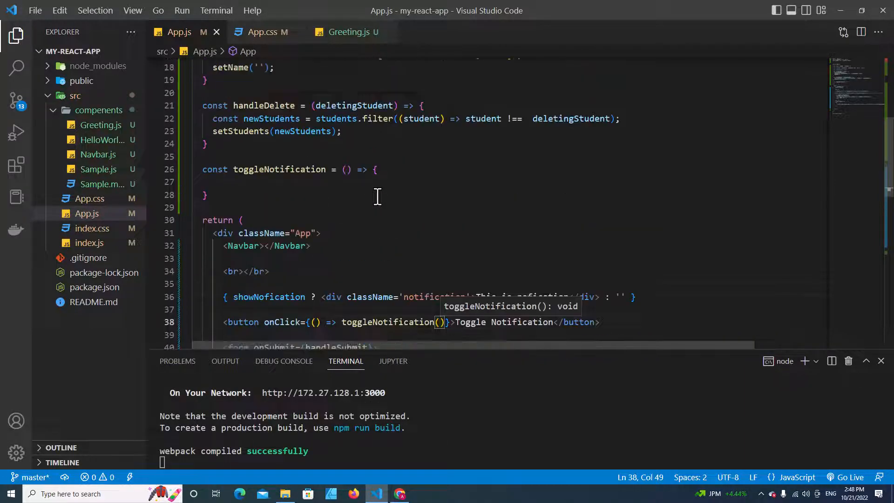
{"action": "double_click", "coordinate": [520, 322]}
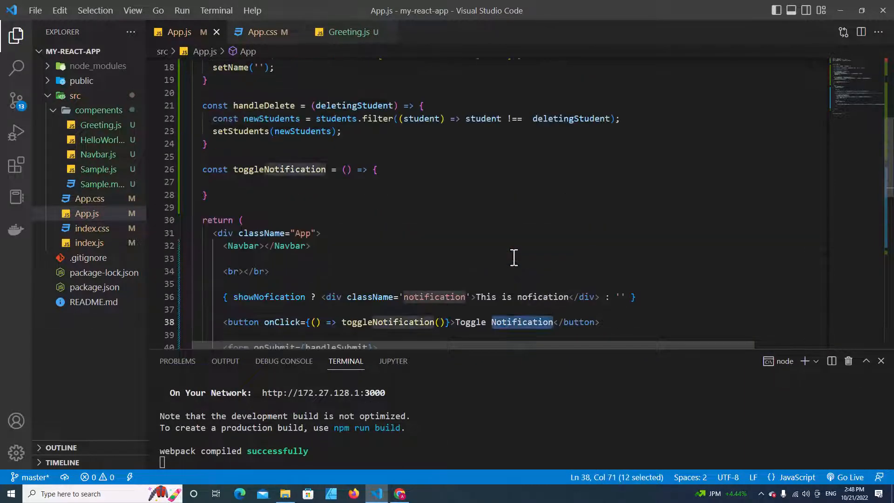
{"action": "left_click", "coordinate": [400, 494]}
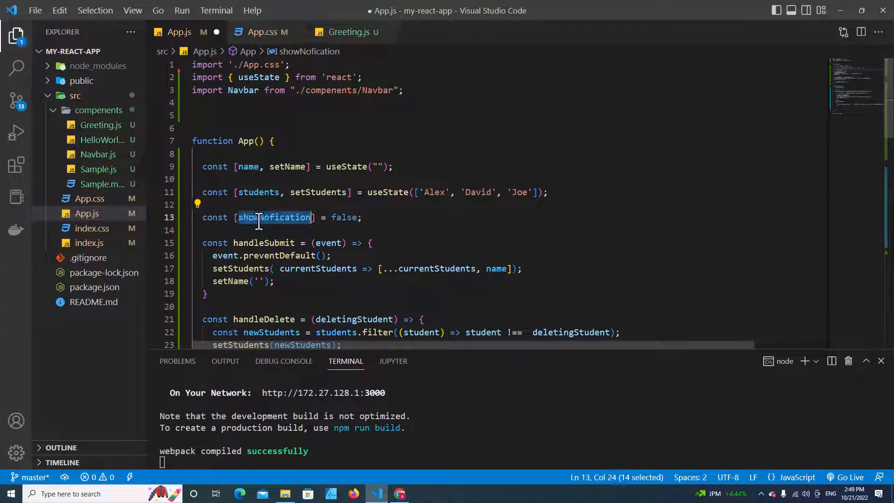
Rewrite line 13 as [showNofication, setShowNofication] = useState(false)
{"action": "left_click", "coordinate": [256, 218]}
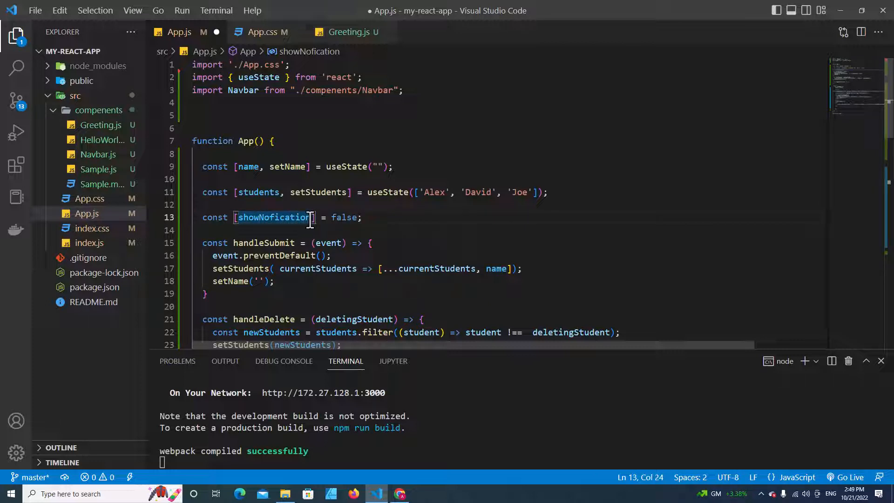
{"action": "type", "text": ", s"}
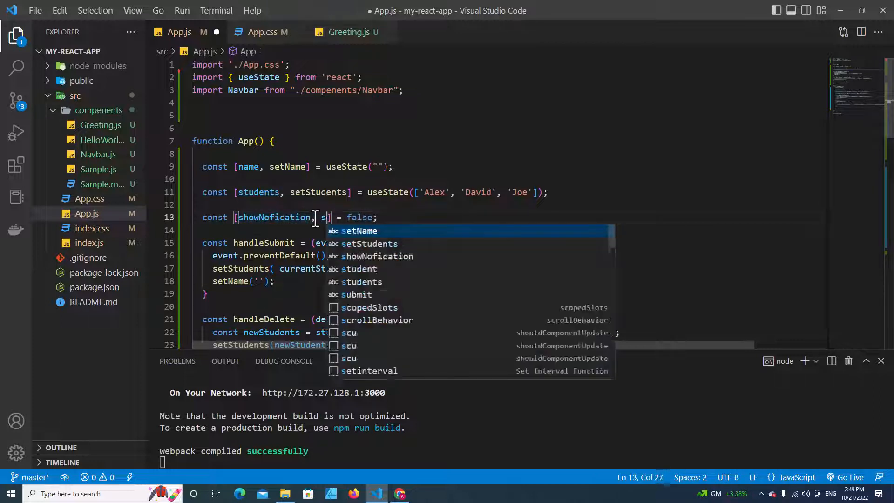
{"action": "type", "text": "et"}
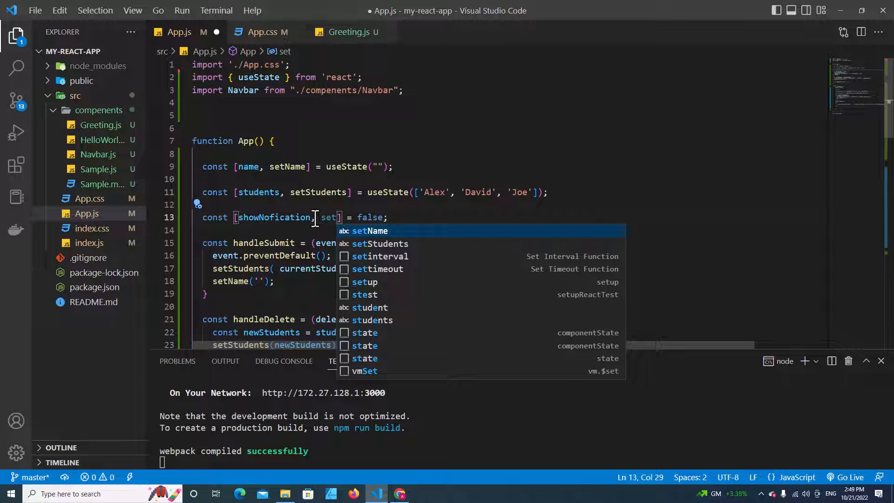
{"action": "key", "text": "Escape"}
{"action": "type", "text": "ShowNofication"}
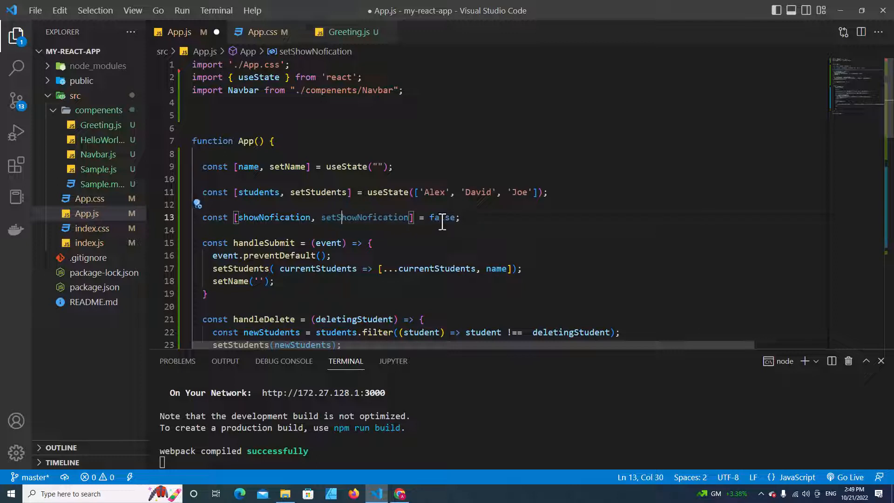
{"action": "type", "text": "useState("}
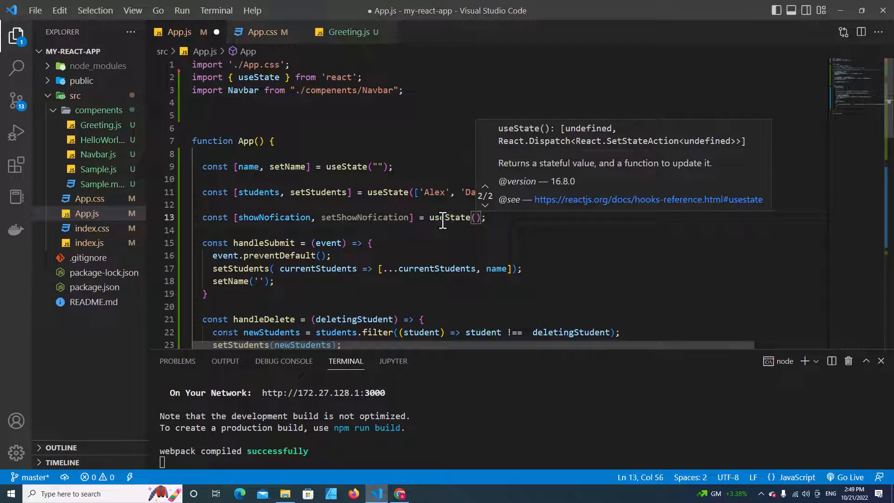
{"action": "type", "text": "f"}
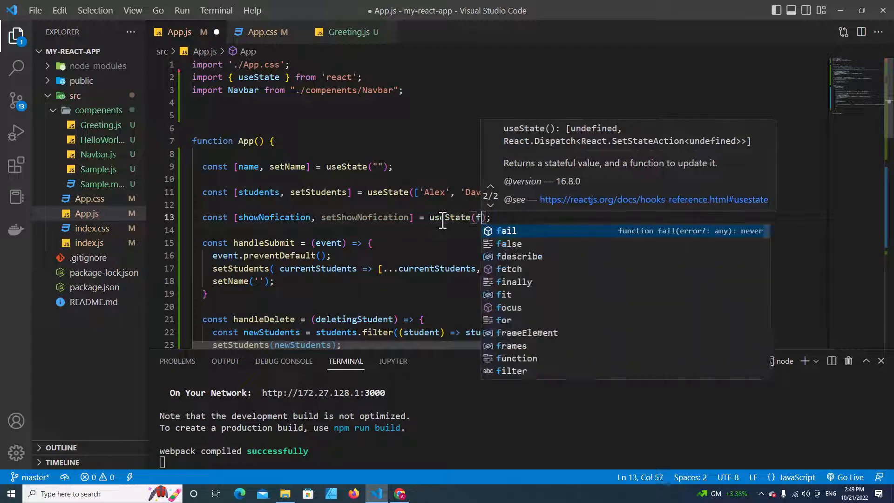
{"action": "type", "text": "alse"}
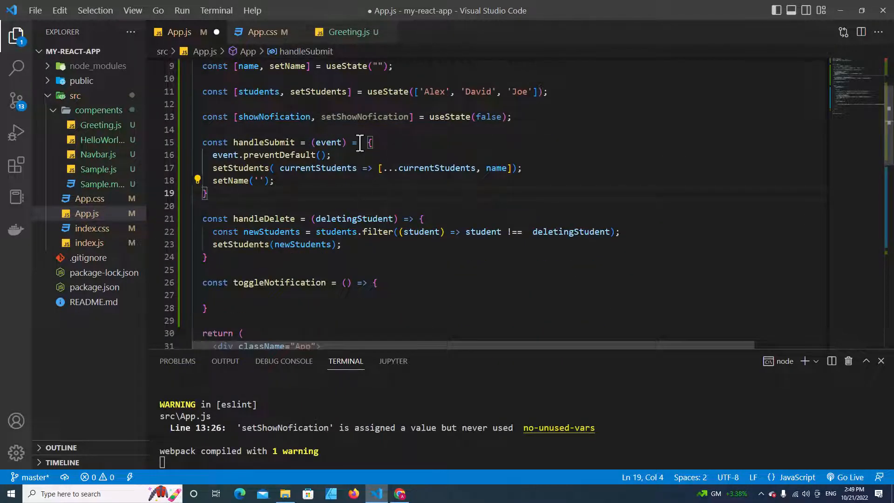
Make toggleNotification call setShowNofication(!showNofication), save, and view the green banner in Chrome
{"action": "double_click", "coordinate": [364, 116]}
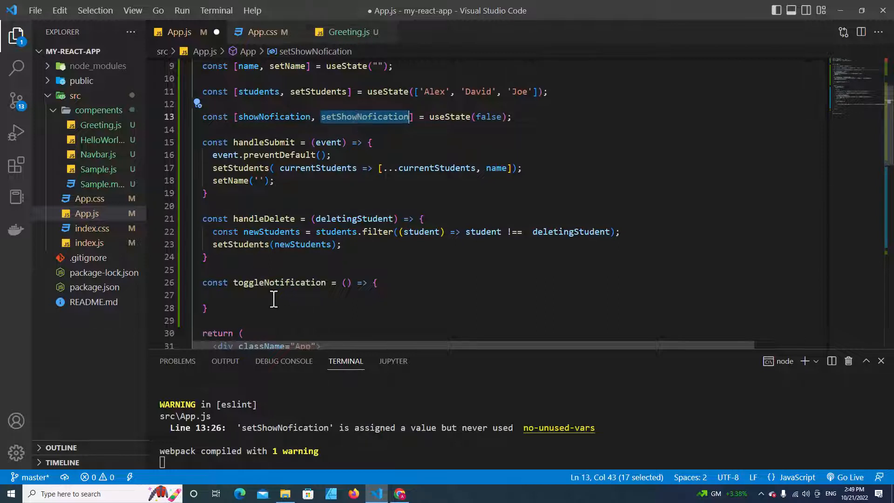
{"action": "type", "text": "setShowNofication("}
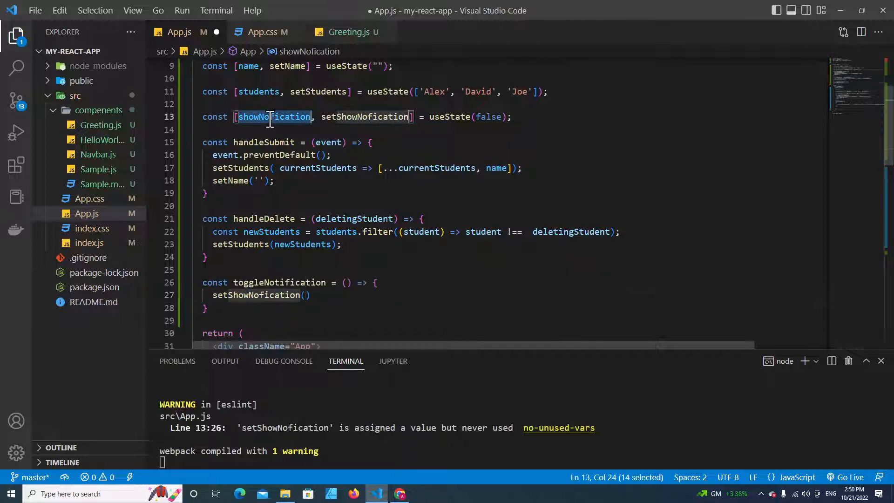
{"action": "type", "text": "showNofication"}
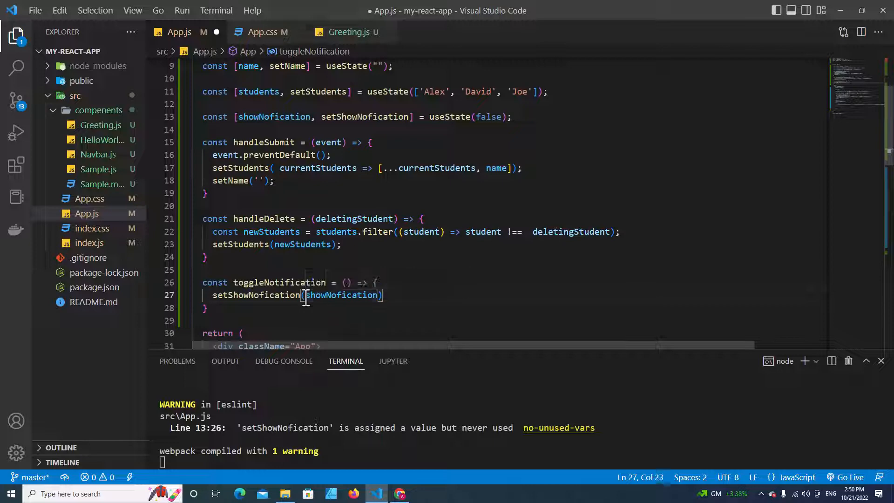
{"action": "type", "text": "!"}
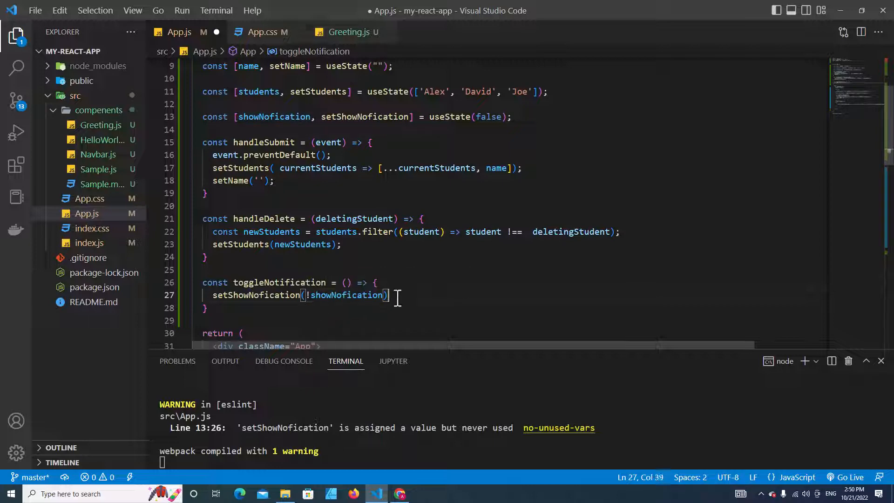
{"action": "key", "text": "ctrl+s"}
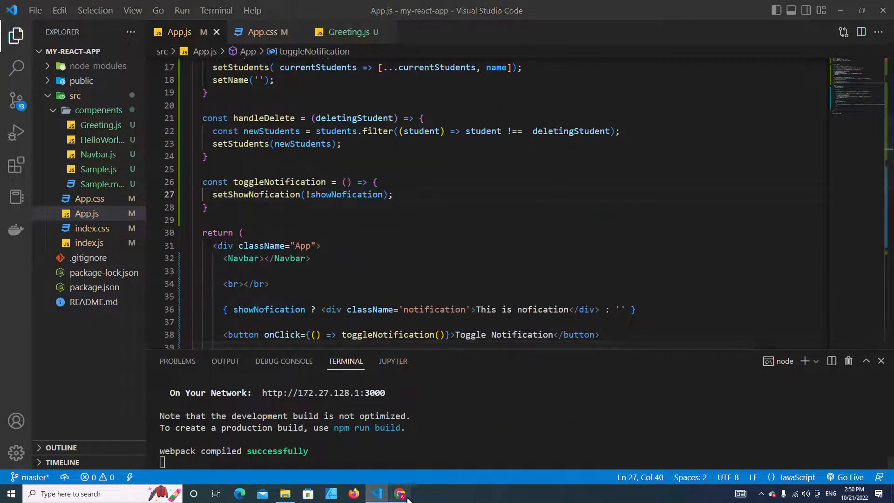
{"action": "left_click", "coordinate": [400, 494]}
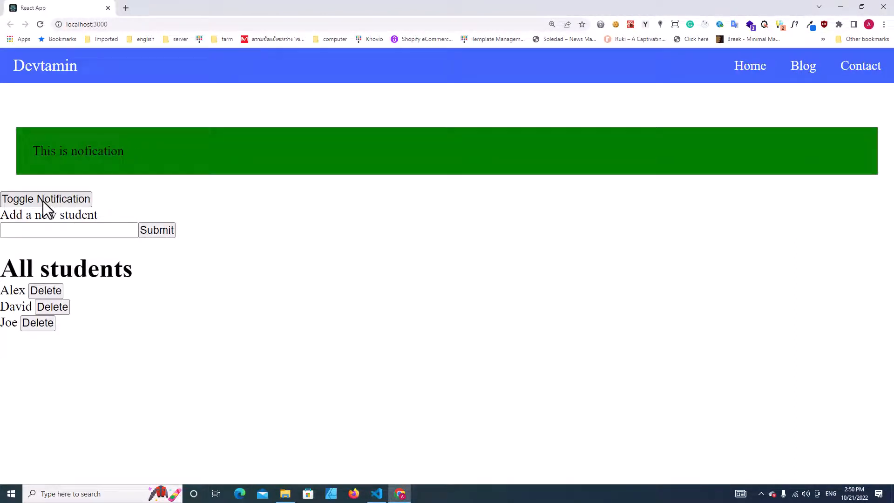
Hide the green notification box with the Toggle Notification button on localhost:3000
{"action": "left_click", "coordinate": [46, 199]}
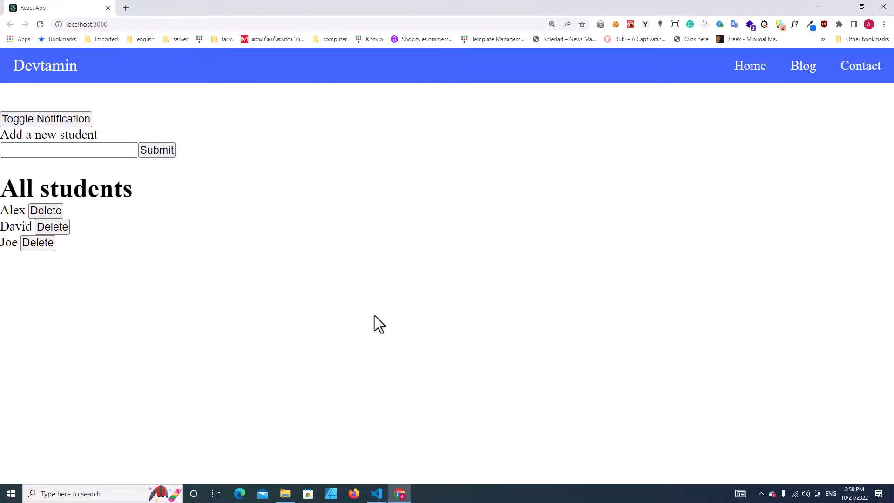